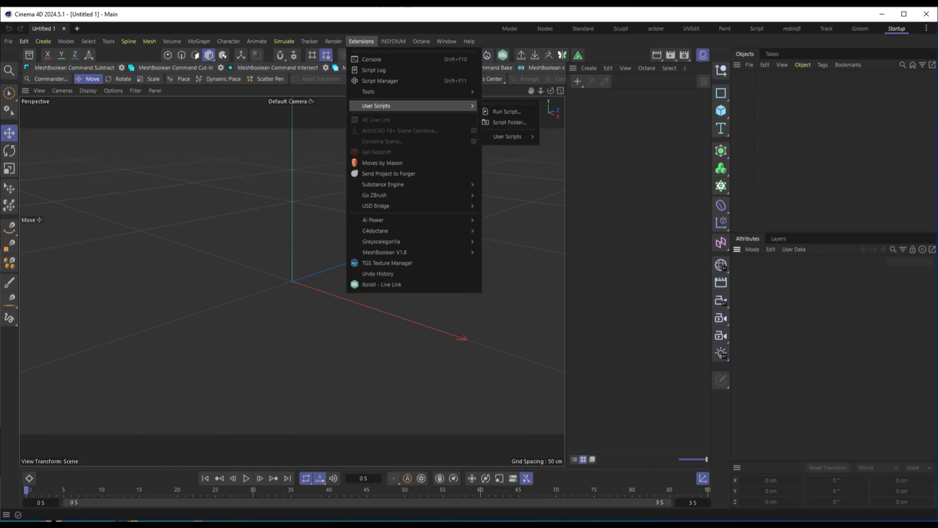
pyautogui.moveTo(507, 137)
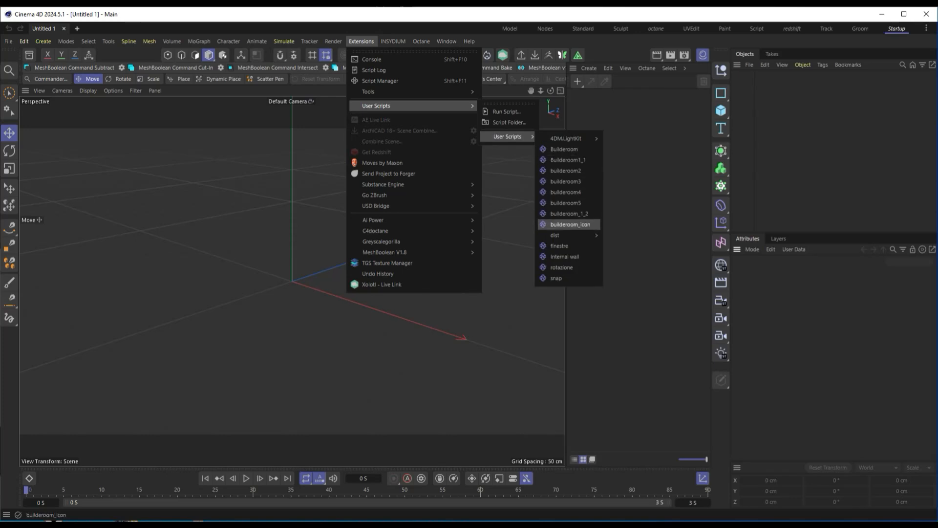
# Launch the builderoom user script so the C4D Unified Toolset panel appears.
pyautogui.click(568, 225)
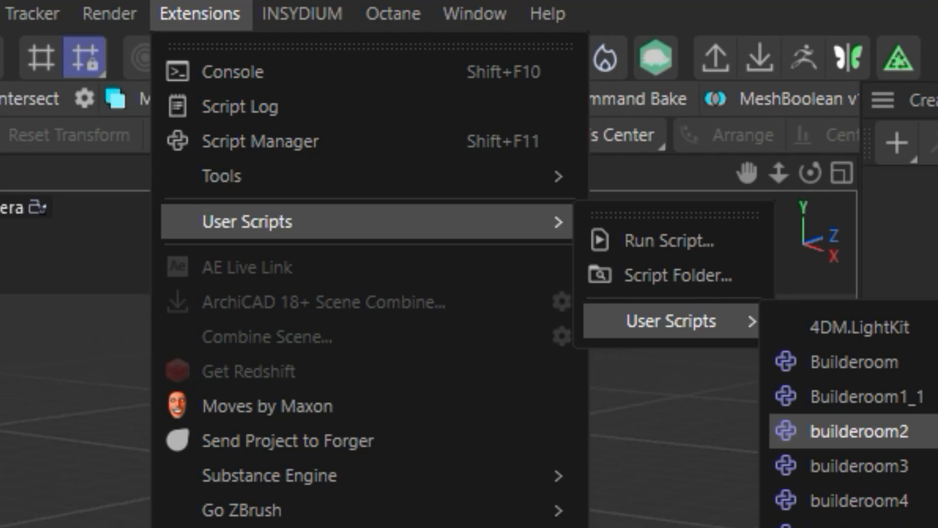
pyautogui.click(849, 430)
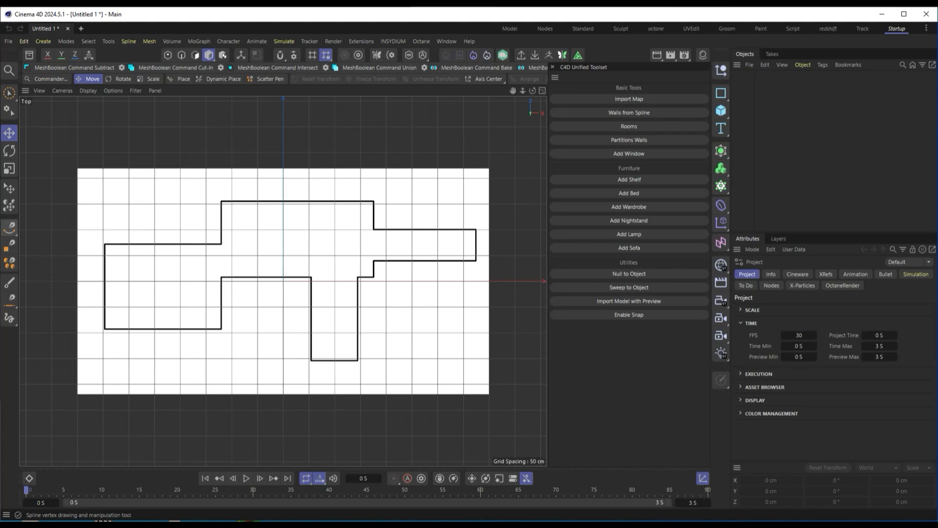
# Trace the plan with Spline Pen, build walls from it at 10 cm thickness, and add a floor.
pyautogui.click(9, 228)
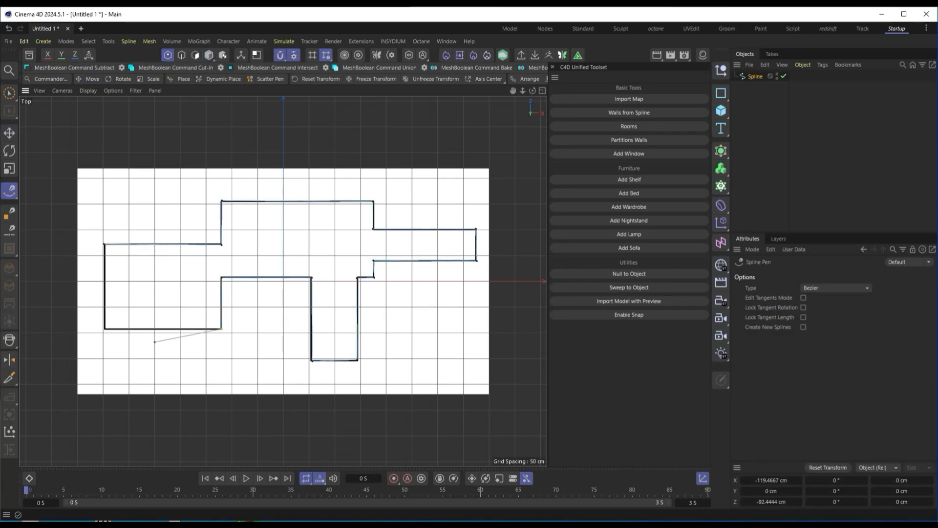
pyautogui.click(628, 113)
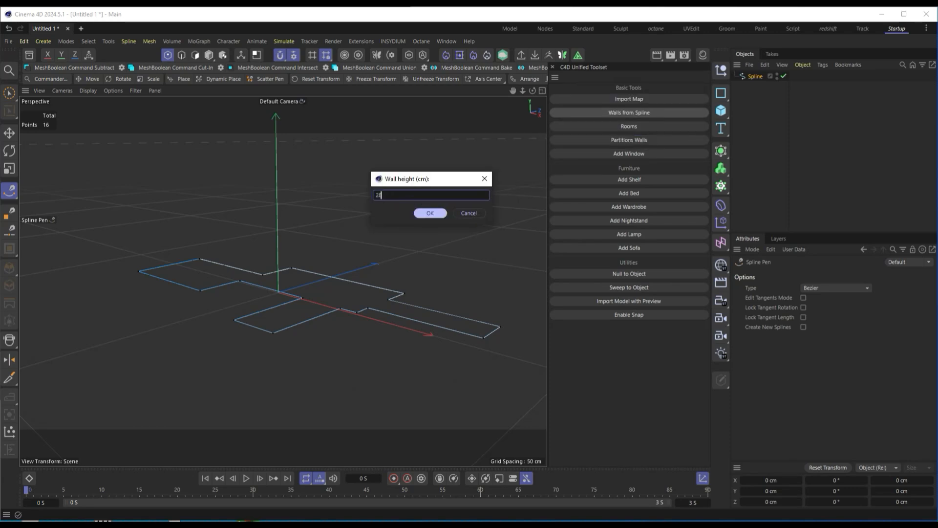
pyautogui.click(429, 213)
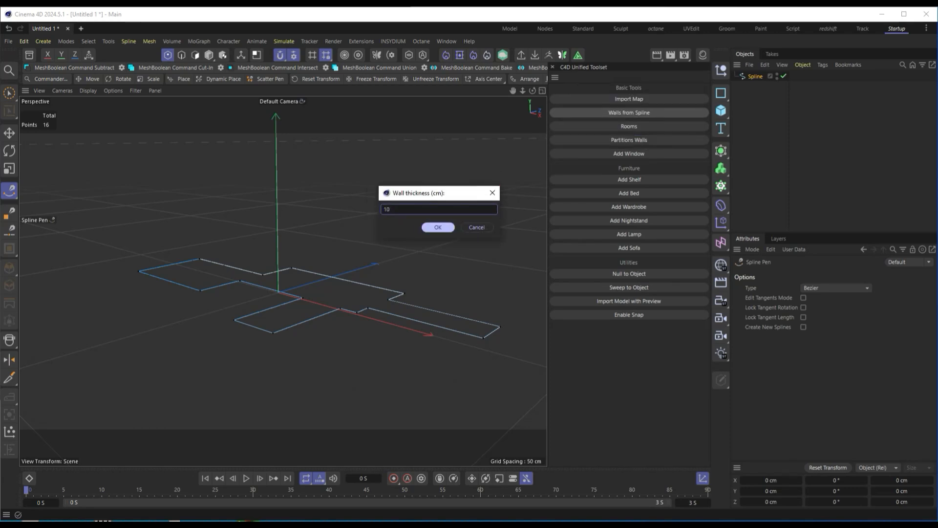
pyautogui.click(438, 227)
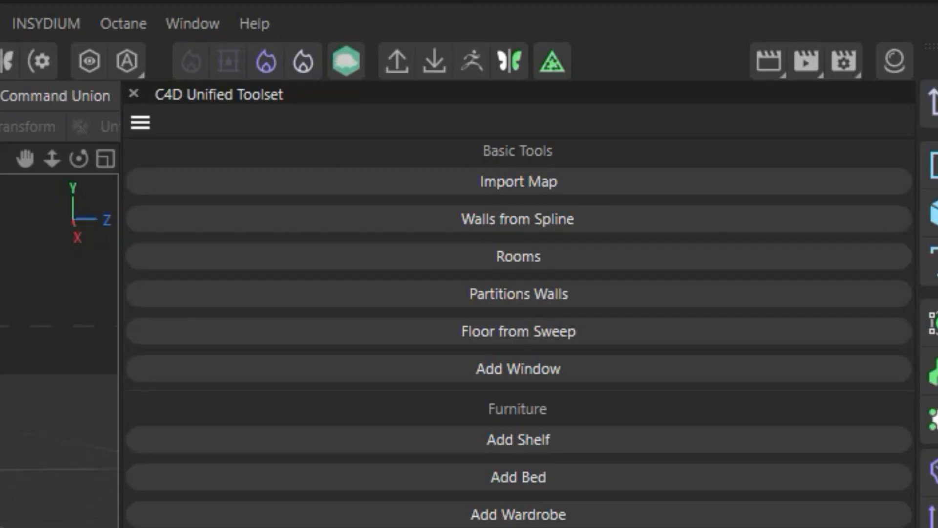
pyautogui.click(518, 256)
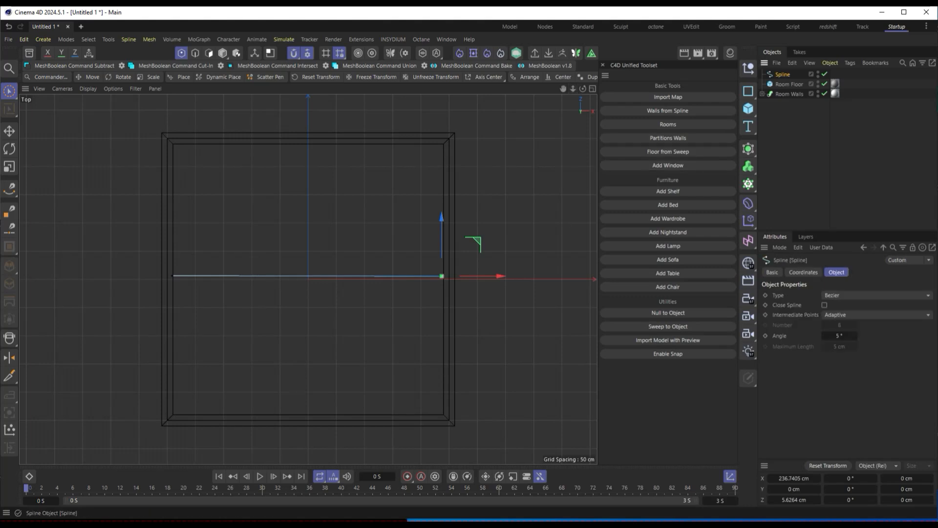
# Make a partition wall from the line, fuse the wall sweep to polygons, and start a window cutout.
pyautogui.click(667, 110)
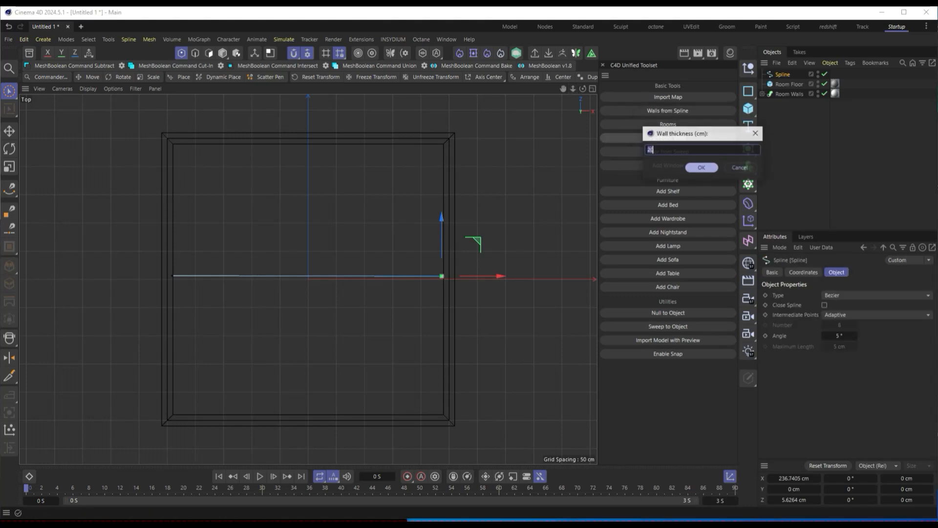
pyautogui.click(702, 167)
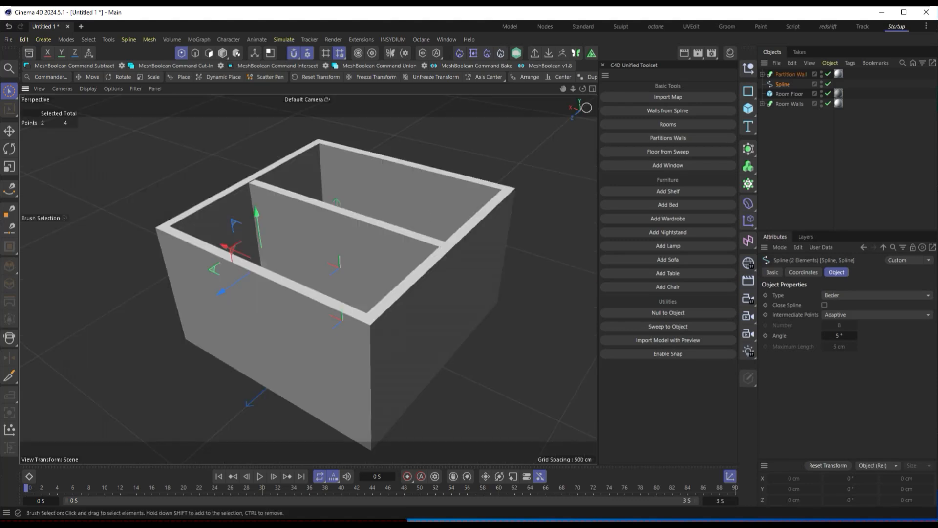
pyautogui.click(667, 326)
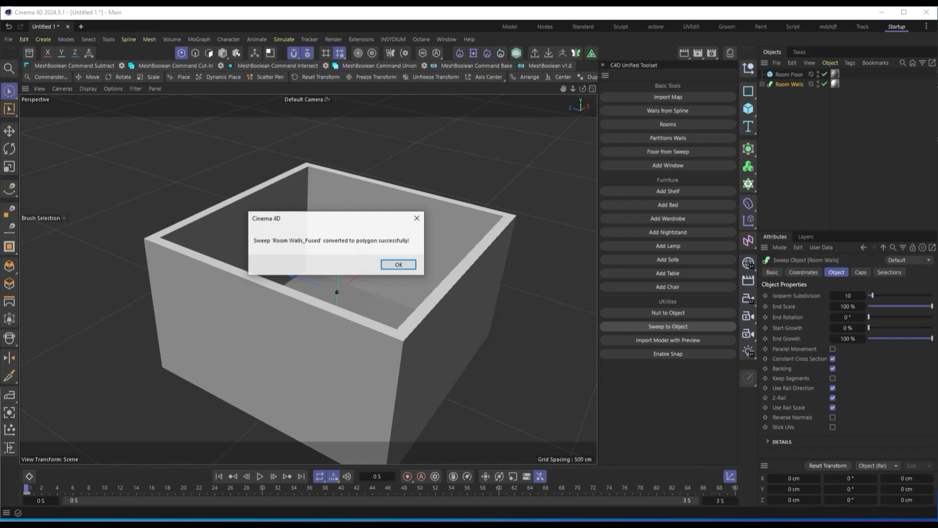
pyautogui.click(397, 265)
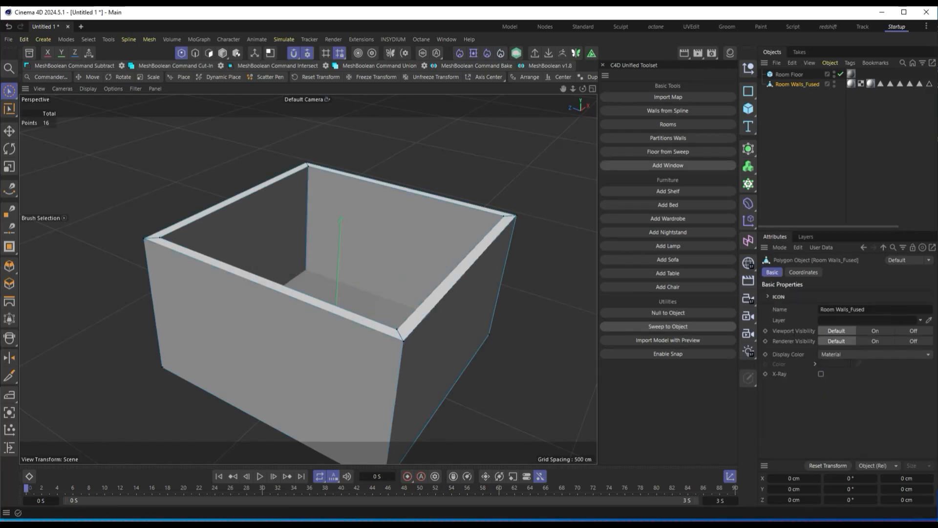
pyautogui.click(666, 165)
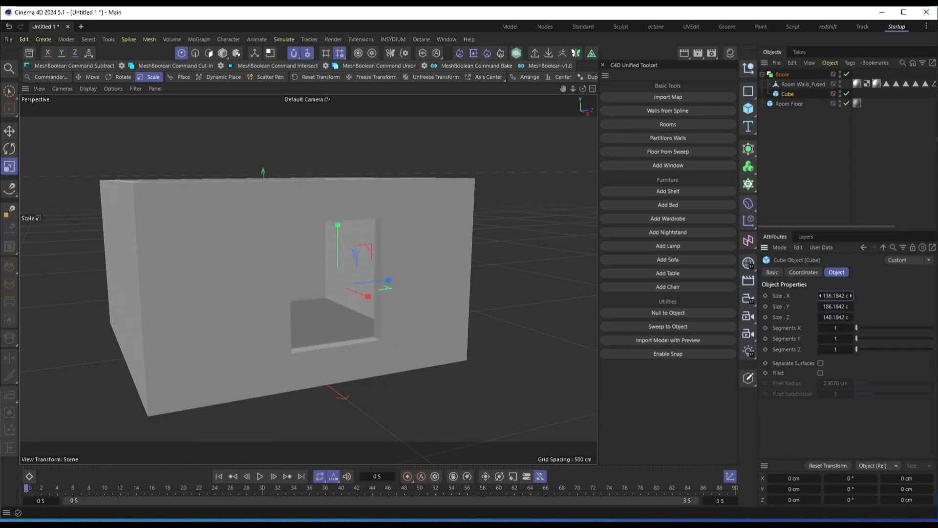
# Resize the window cutter cube via its Size fields before clearing the scene.
pyautogui.click(91, 76)
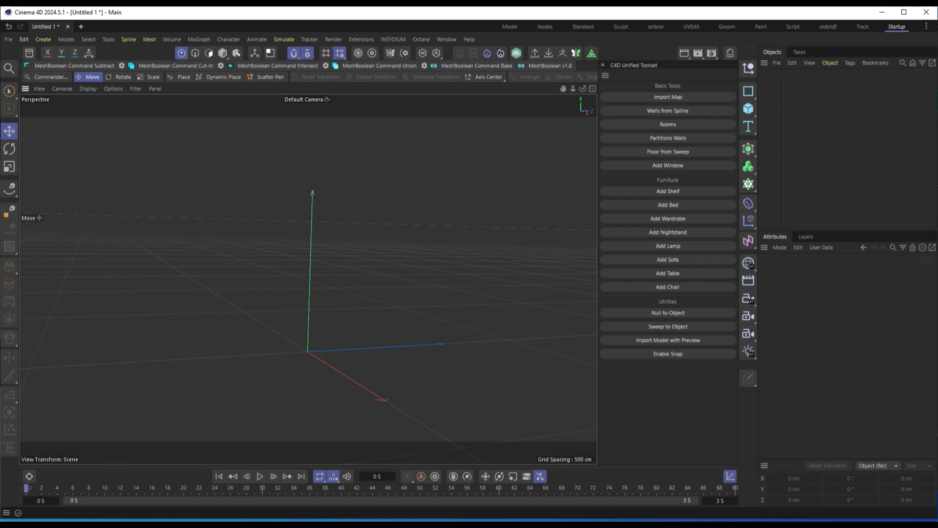
# Generate a shelf unit with Number of Shelves set to 6.
pyautogui.click(668, 191)
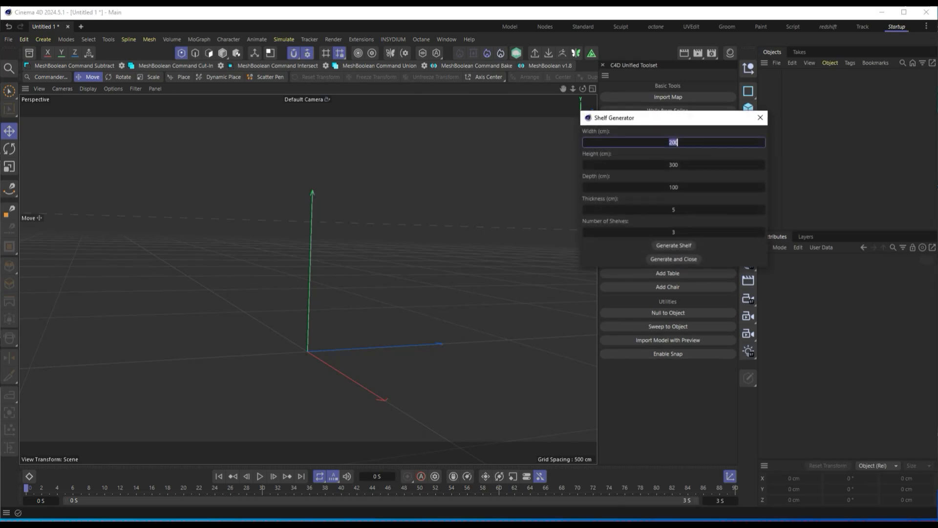
pyautogui.click(673, 233)
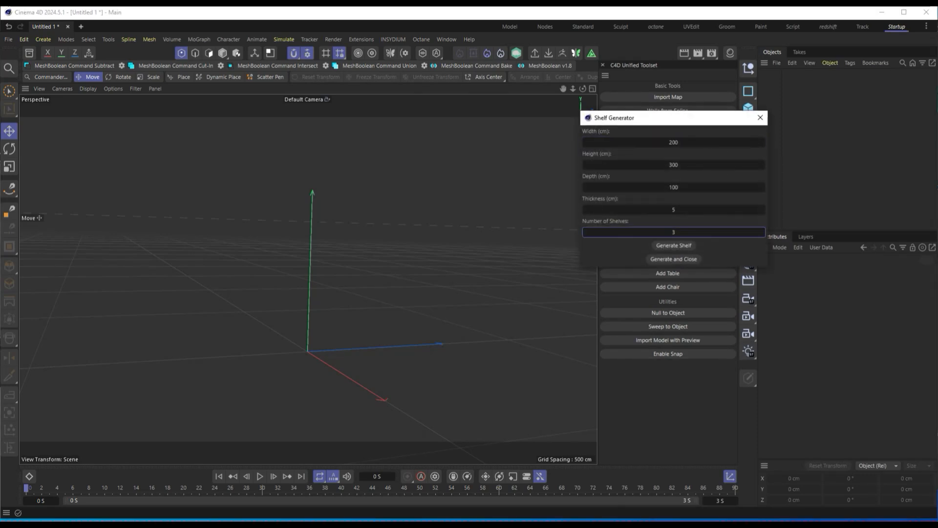
pyautogui.click(673, 233)
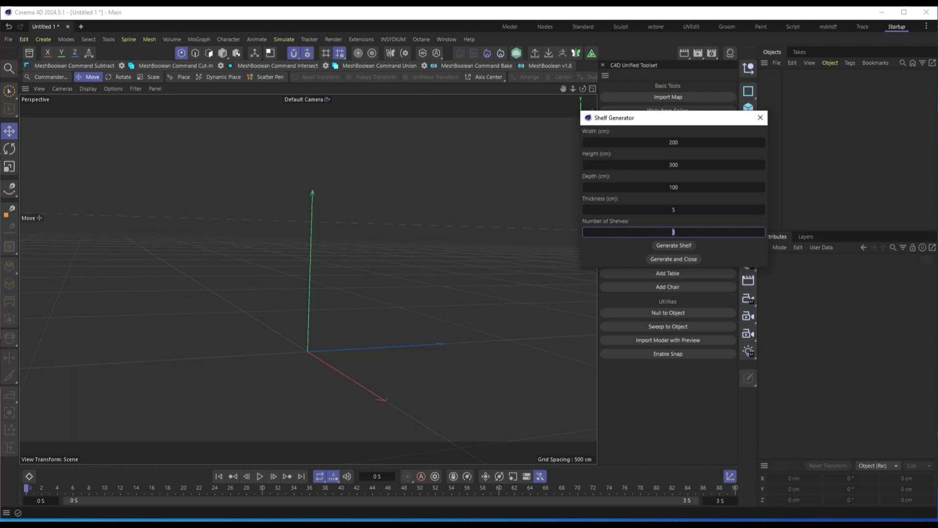
pyautogui.write('6')
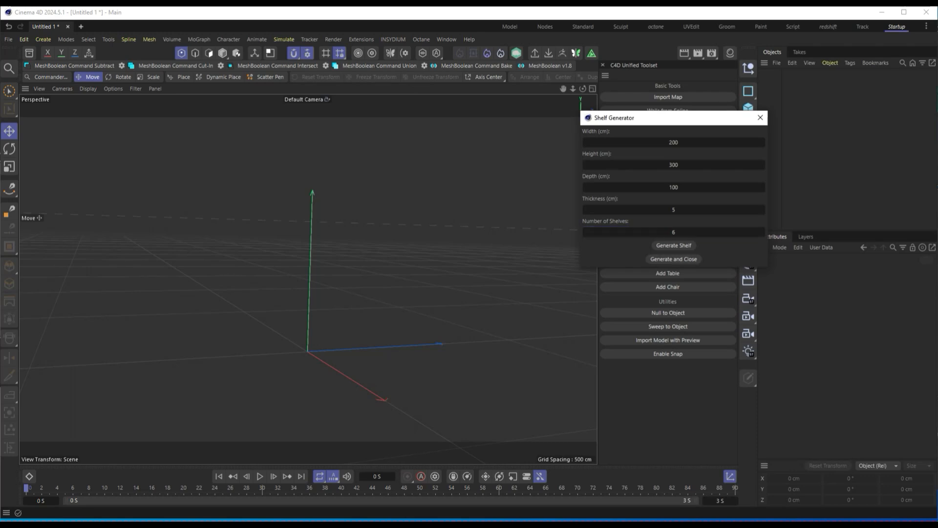
pyautogui.click(674, 259)
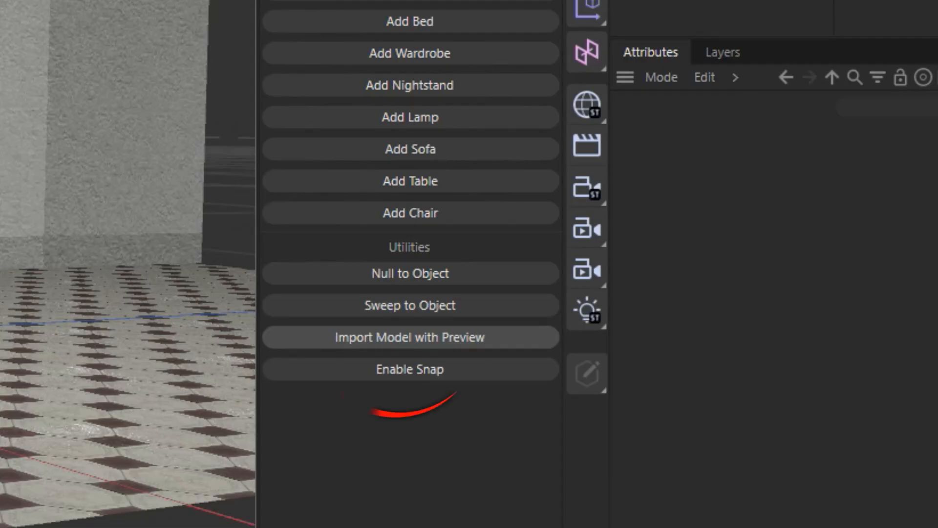
# Preview divano1, divano2 and divano4 sofas, then import divano4.fbx at scale 1.
pyautogui.click(409, 337)
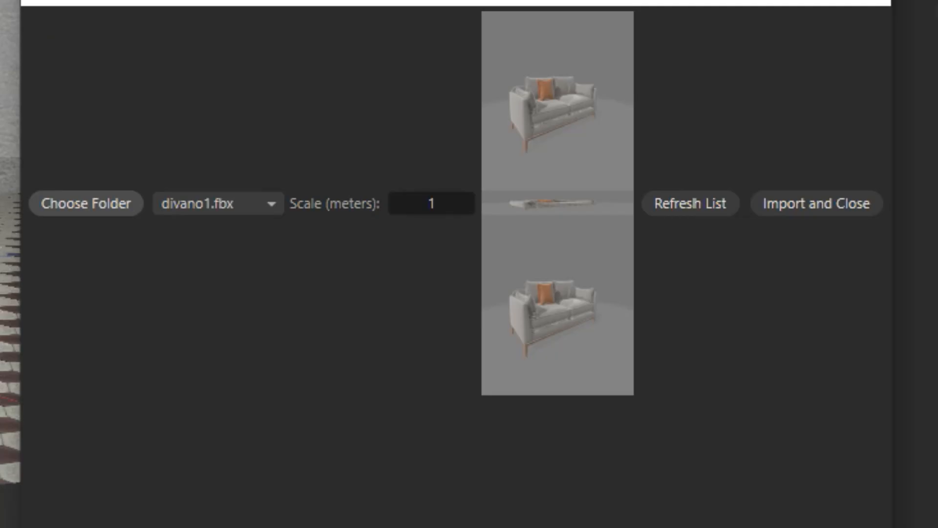
pyautogui.click(217, 203)
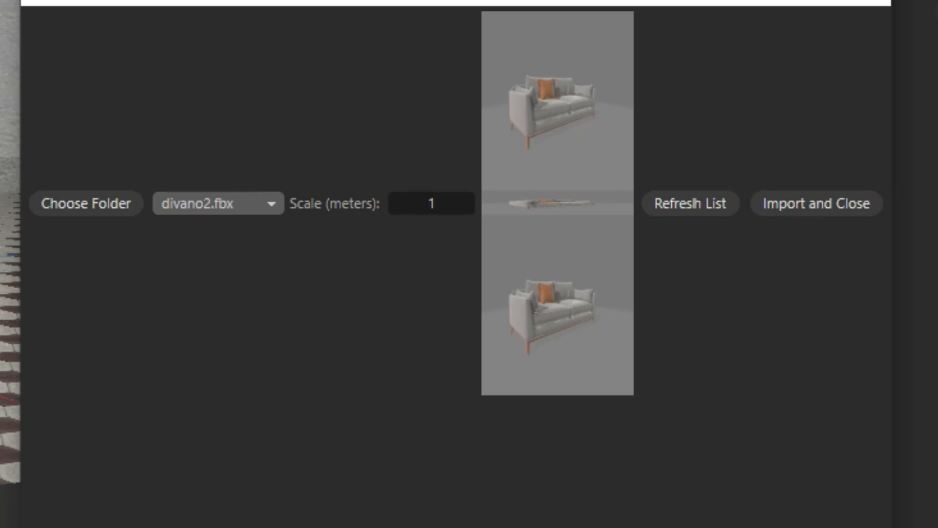
pyautogui.click(217, 203)
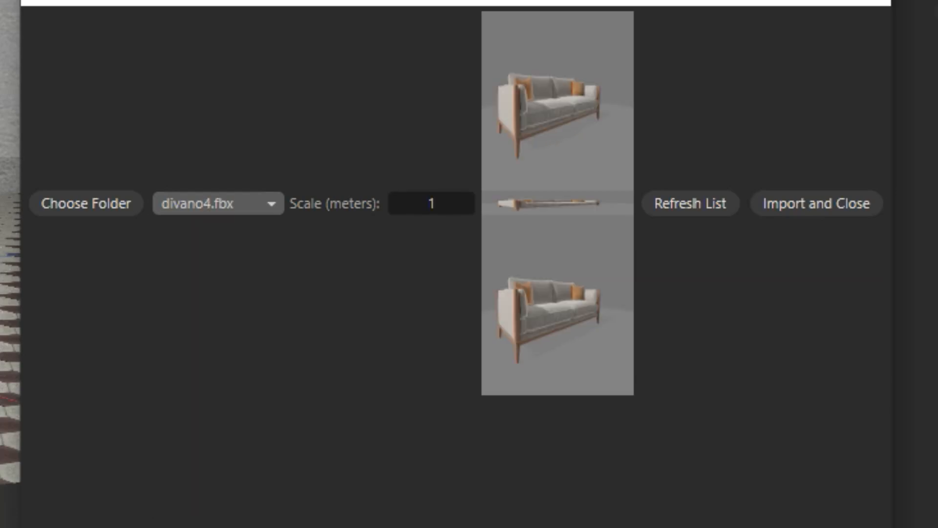
pyautogui.click(217, 203)
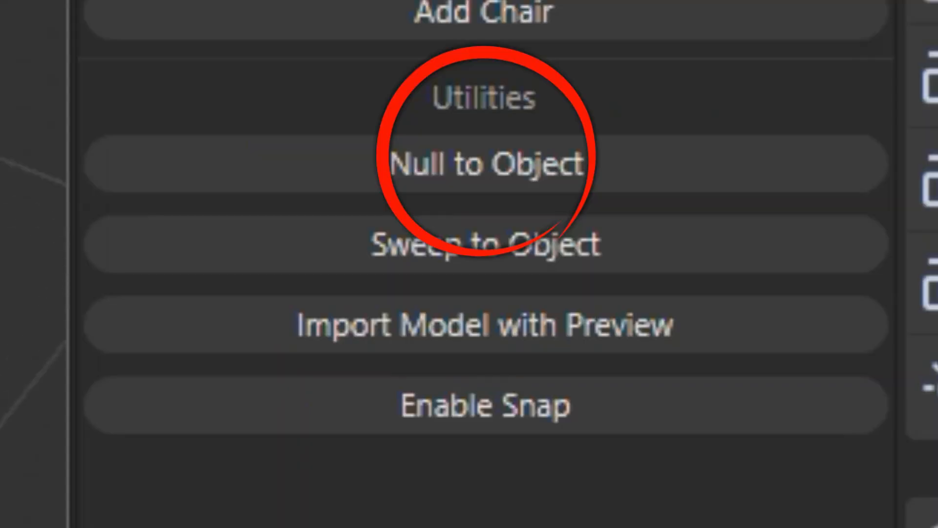
pyautogui.click(486, 163)
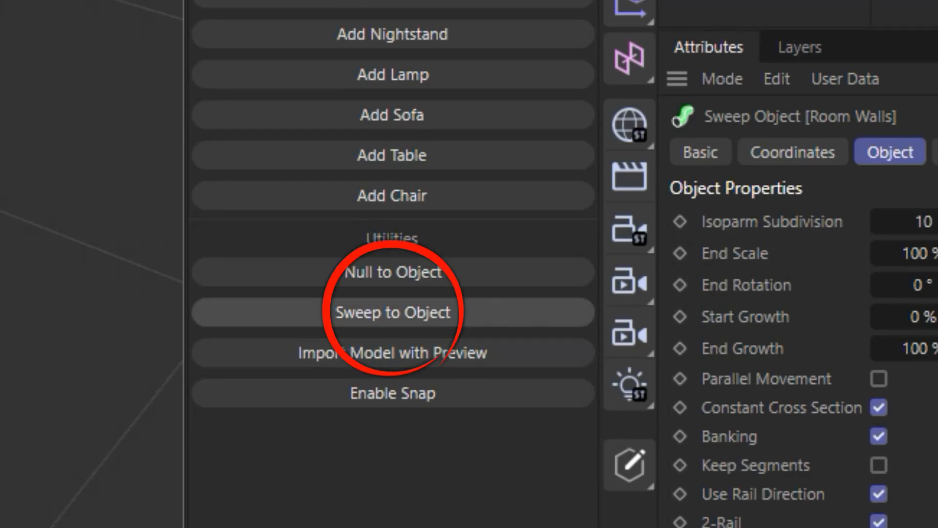
pyautogui.scroll(-3)
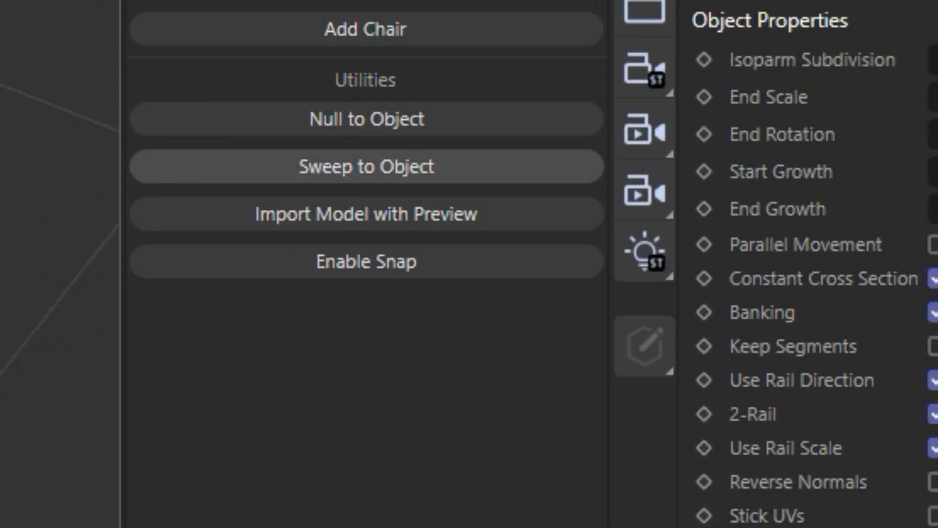